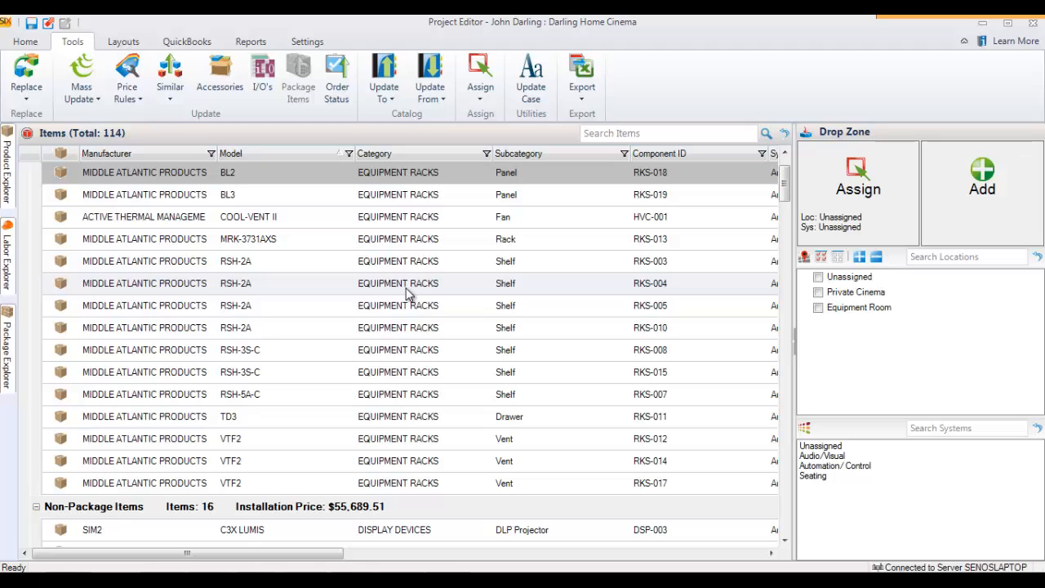
mouse_move(477, 261)
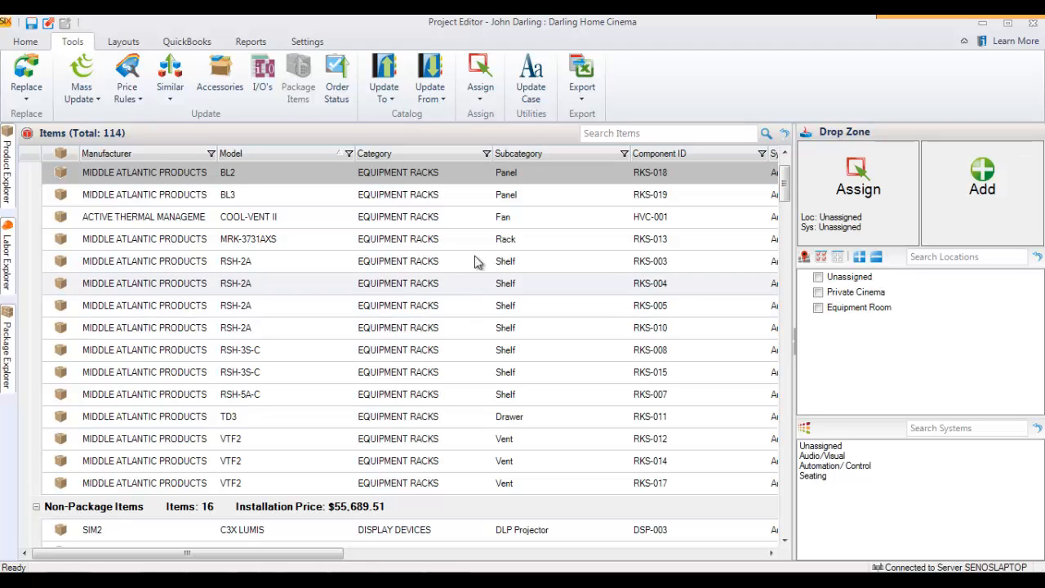
mouse_move(477, 238)
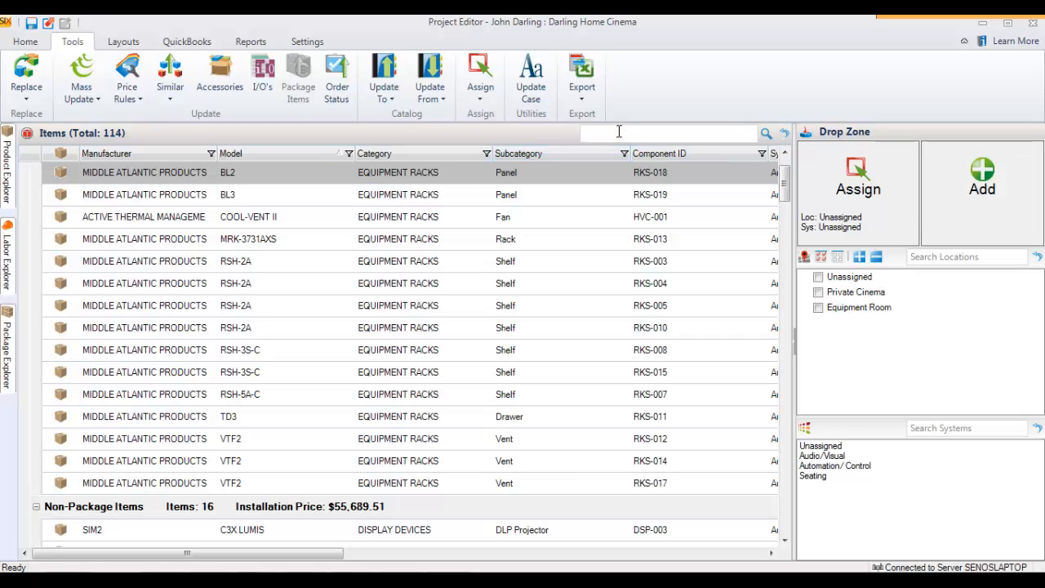
Filter the project items to SpeakerCraft speakers via the Search Items box
type("speakercraft")
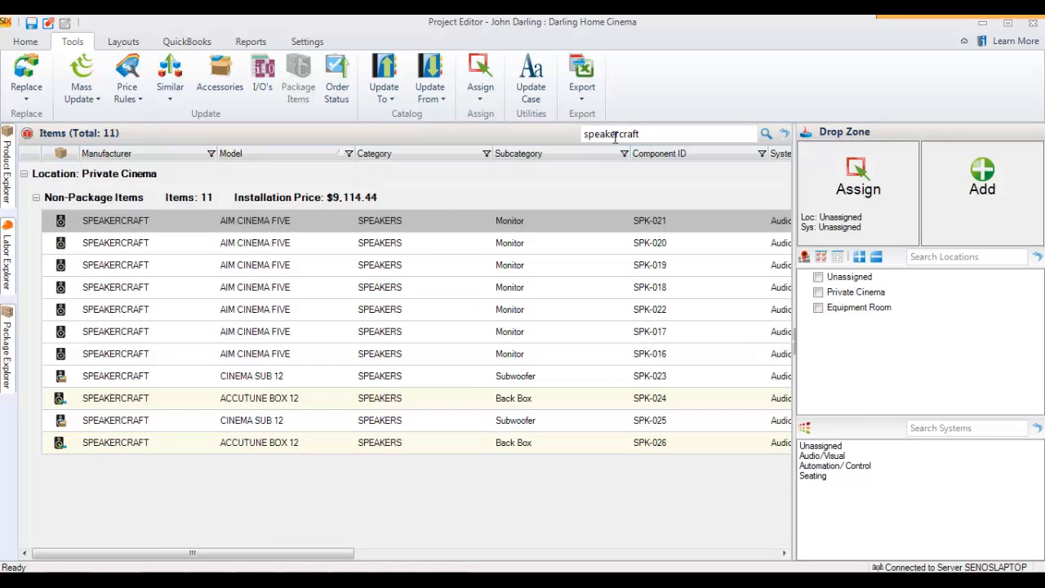
mouse_move(275, 353)
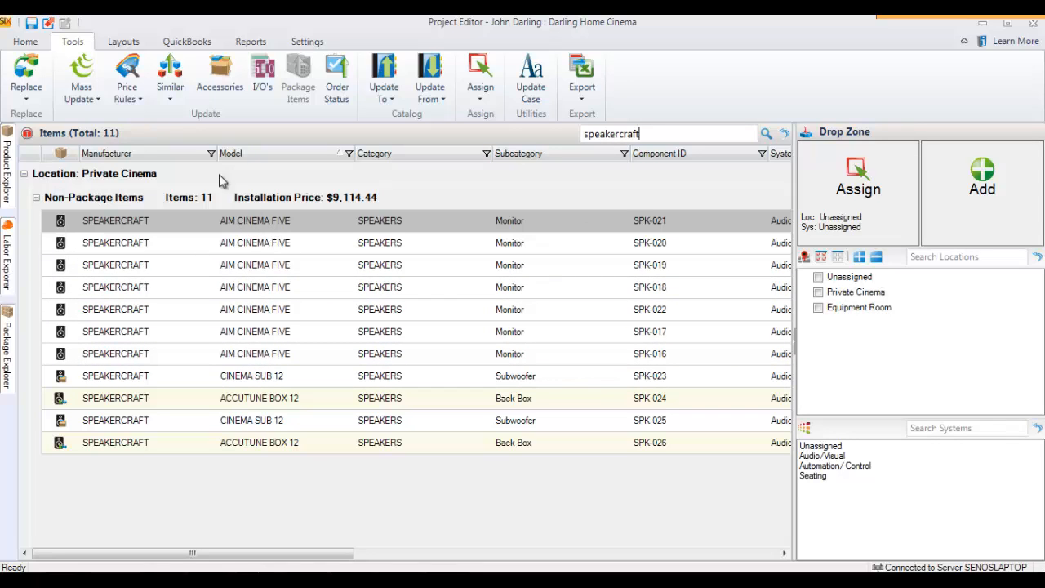
Switch the item list to the Pricing layout showing labor hours, MSRP and unit cost
left_click(122, 43)
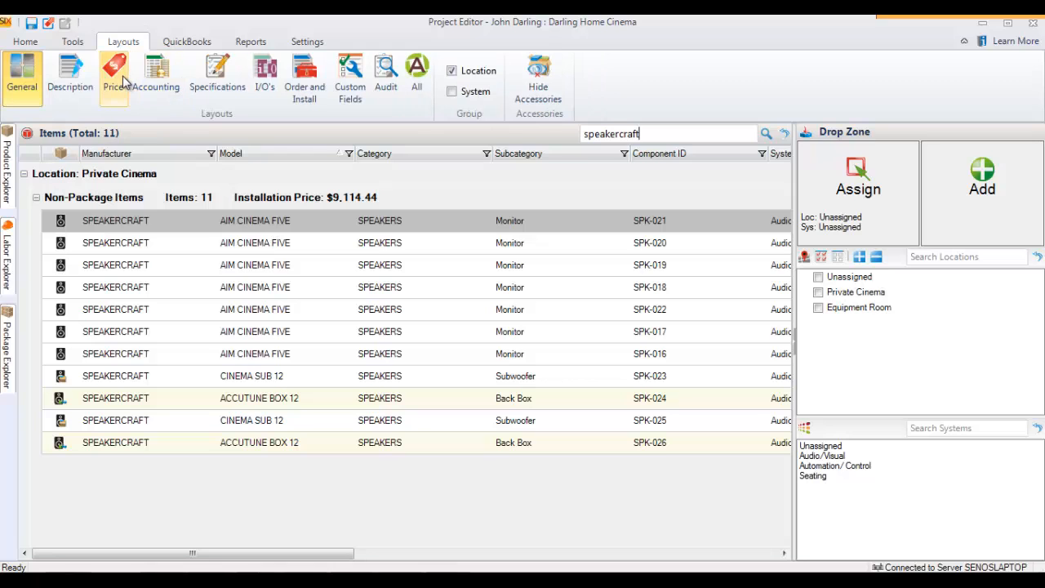
left_click(113, 79)
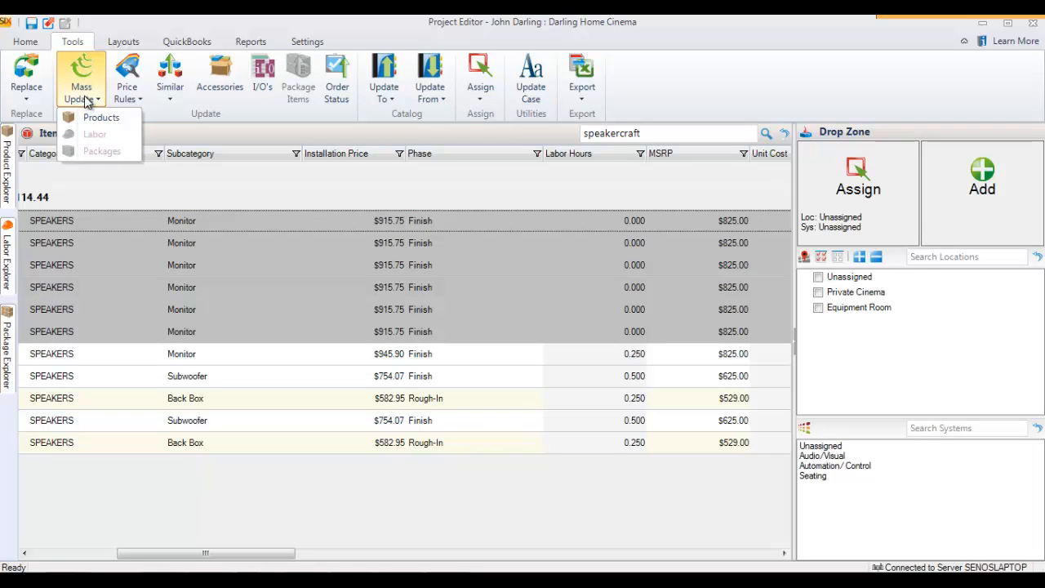
mouse_move(98, 98)
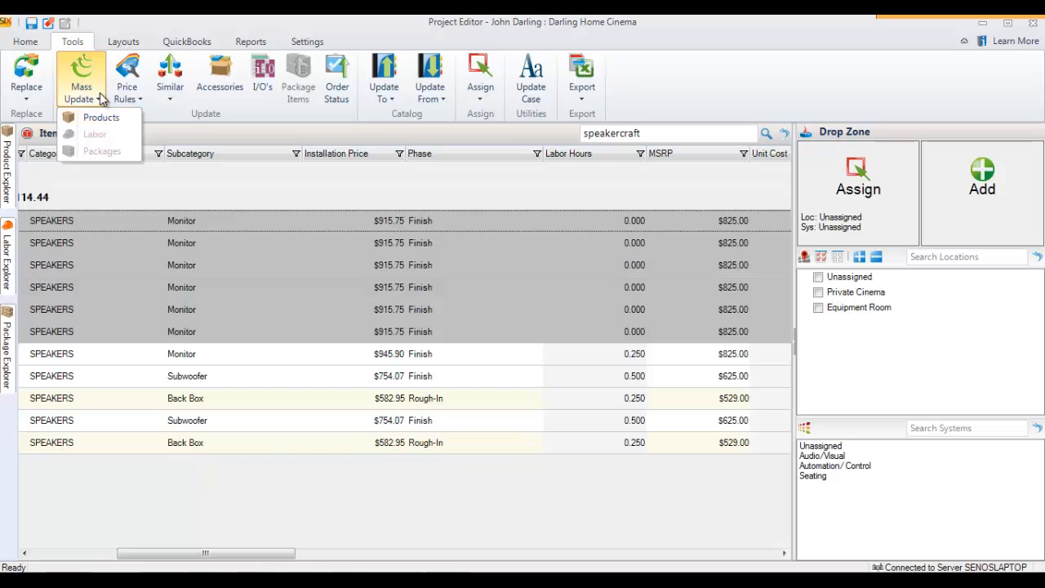
mouse_move(620, 222)
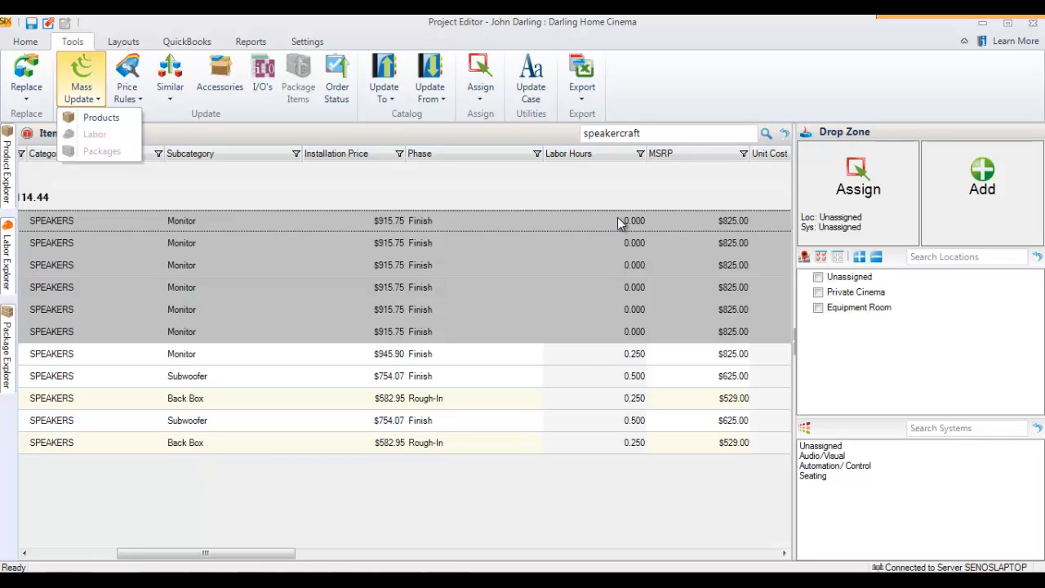
mouse_move(477, 228)
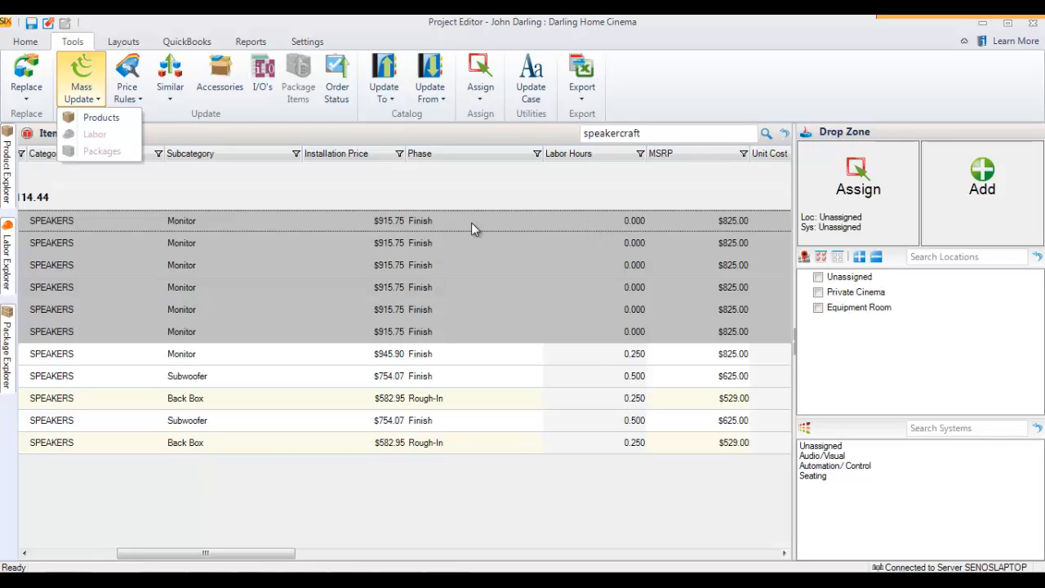
mouse_move(614, 227)
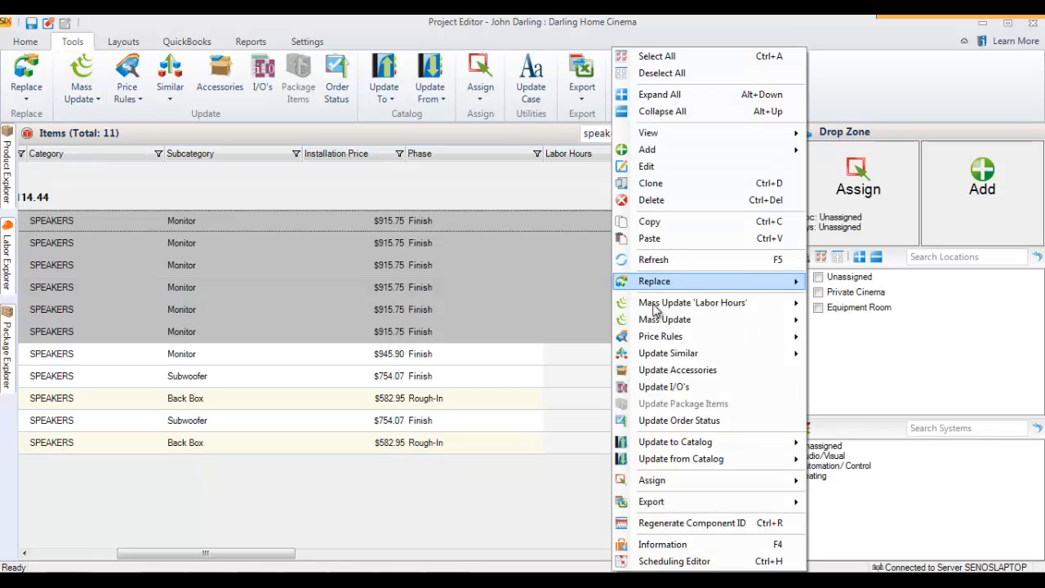
mouse_move(692, 302)
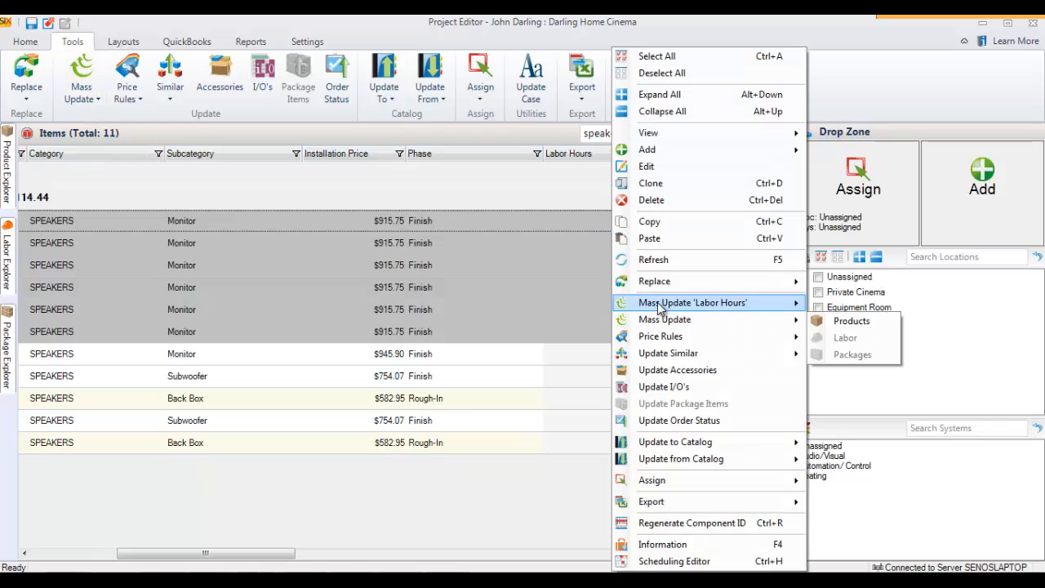
mouse_move(850, 303)
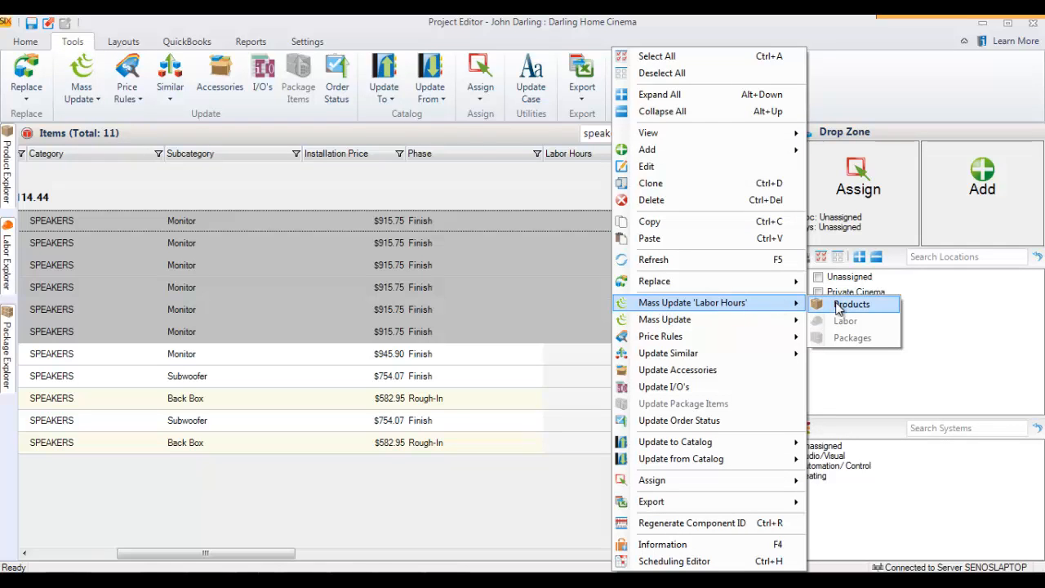
Mass-update the six monitors' labor hours to 0.5, raising installation price to $976.07
left_click(852, 304)
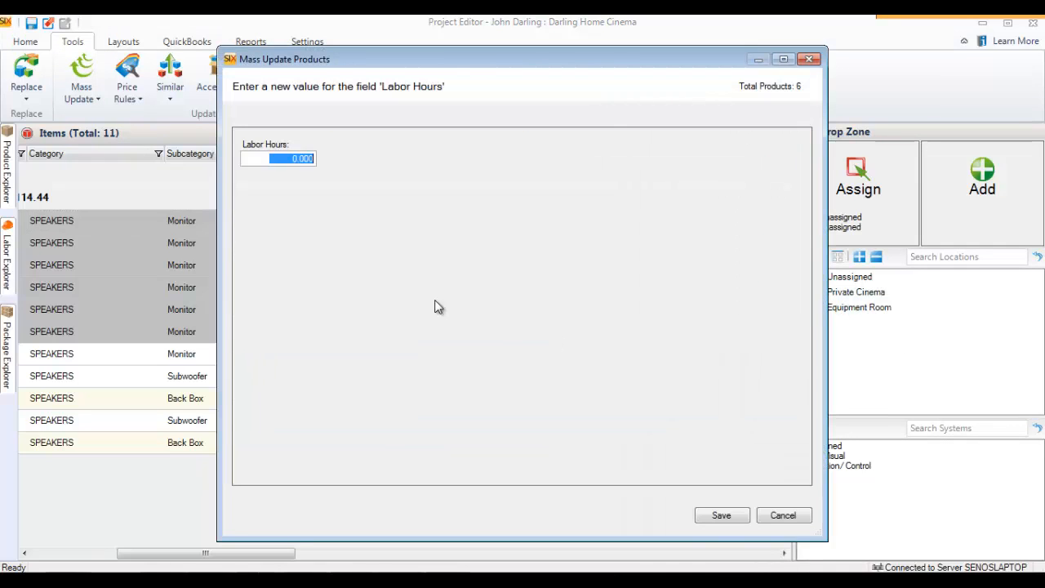
mouse_move(294, 255)
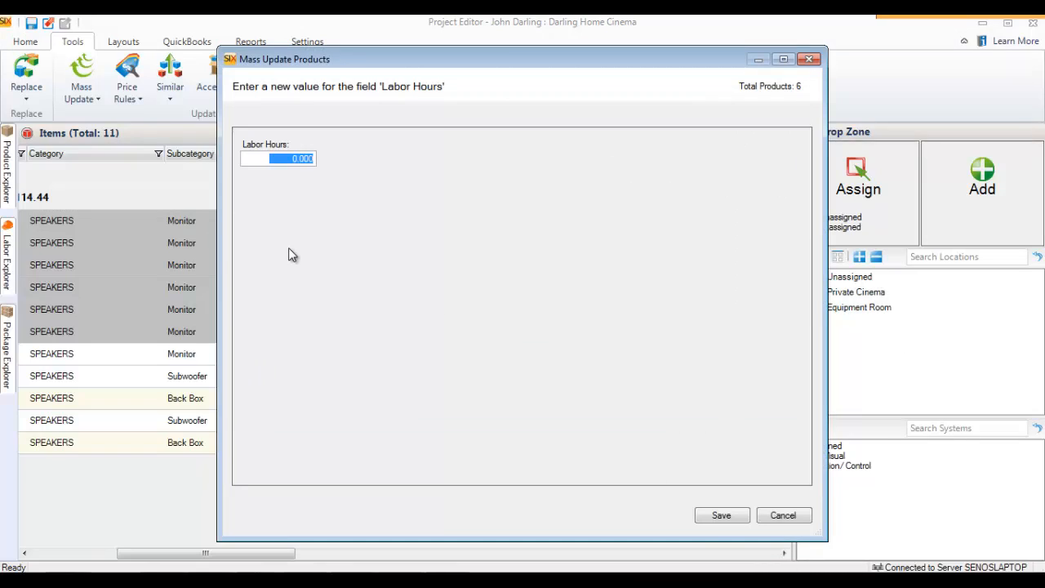
type("5")
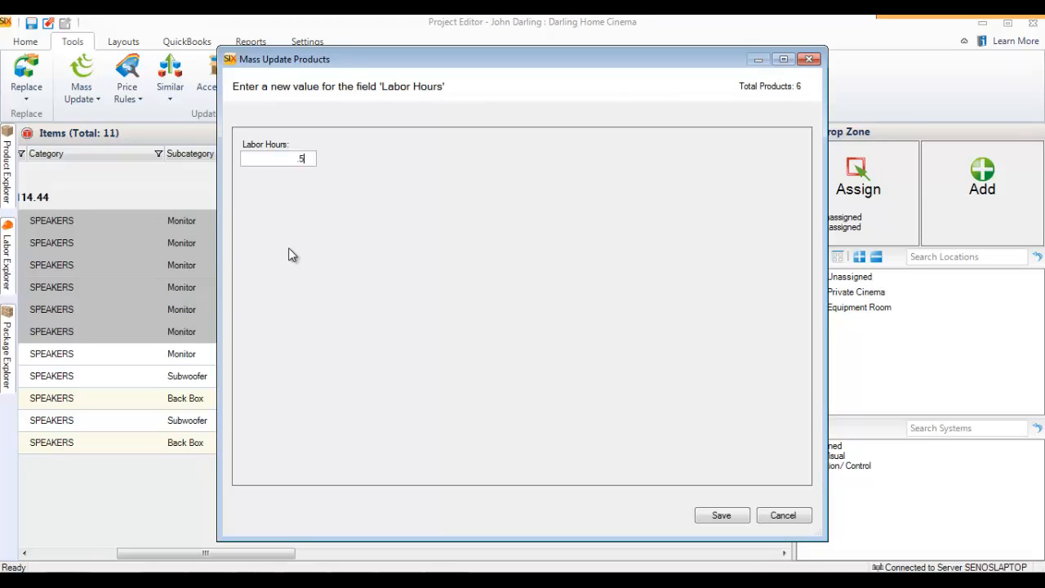
left_click(721, 516)
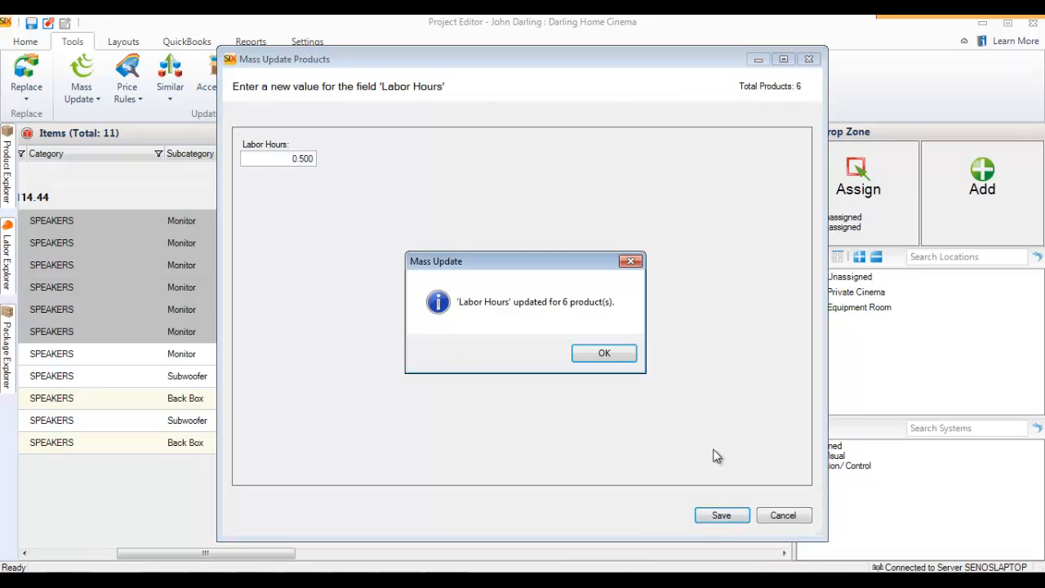
left_click(604, 353)
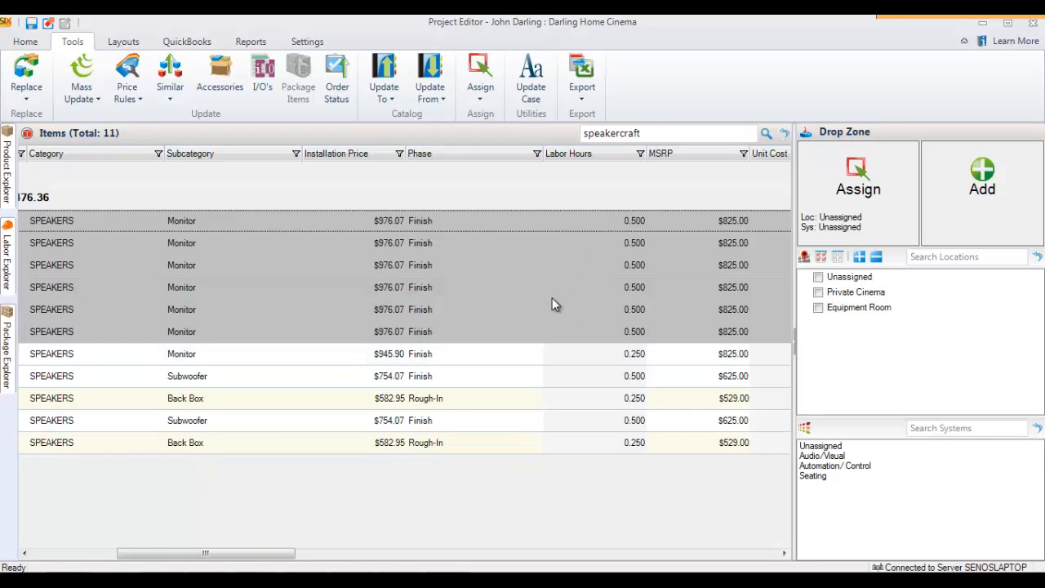
mouse_move(477, 307)
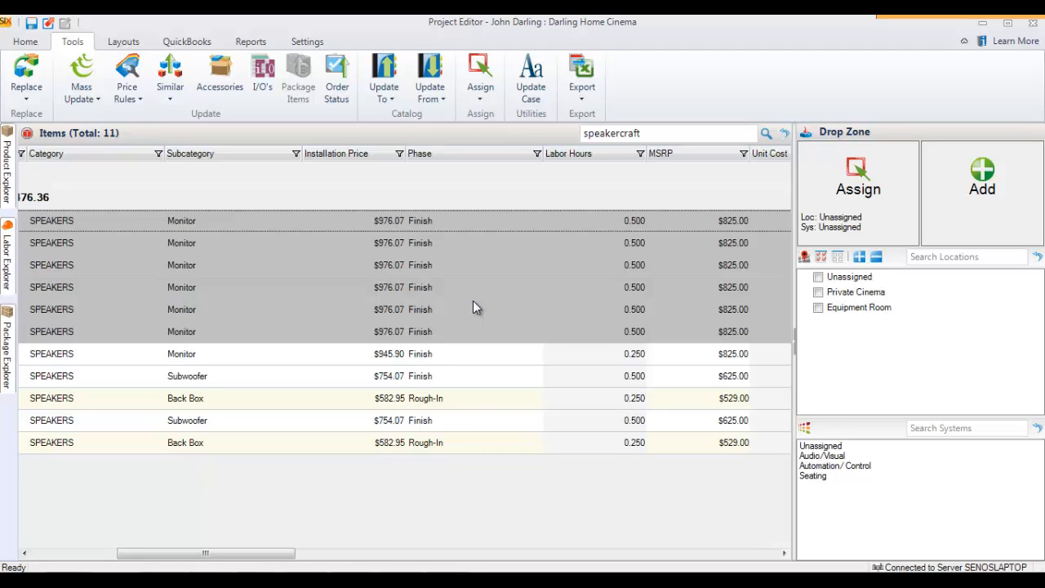
left_click(307, 40)
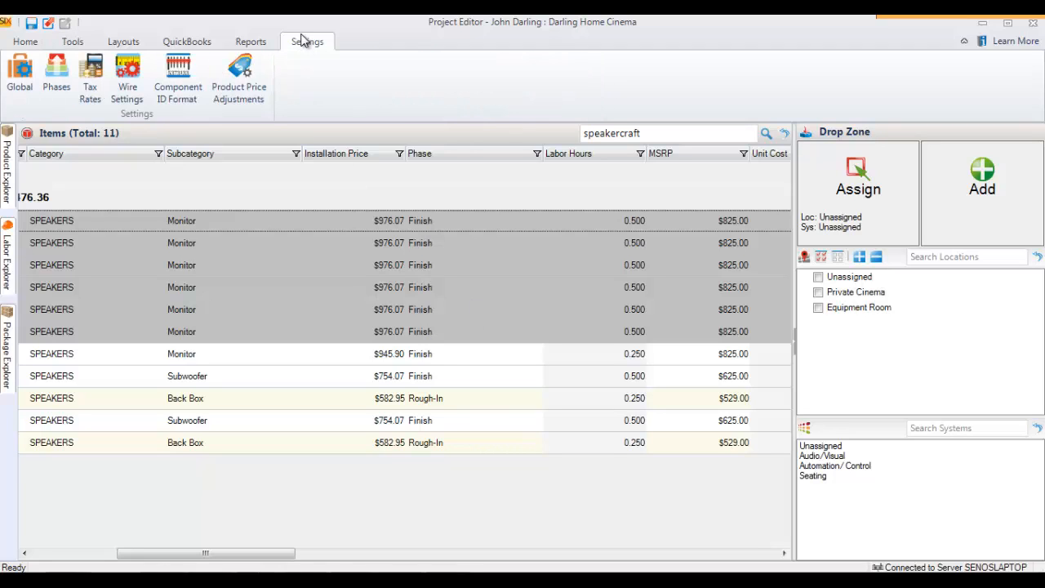
left_click(20, 78)
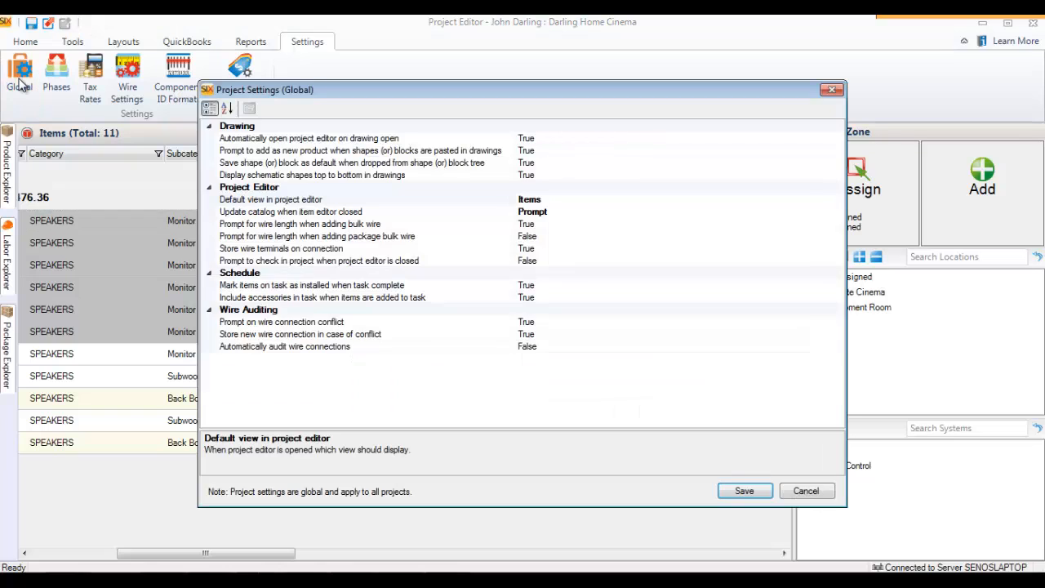
left_click(290, 213)
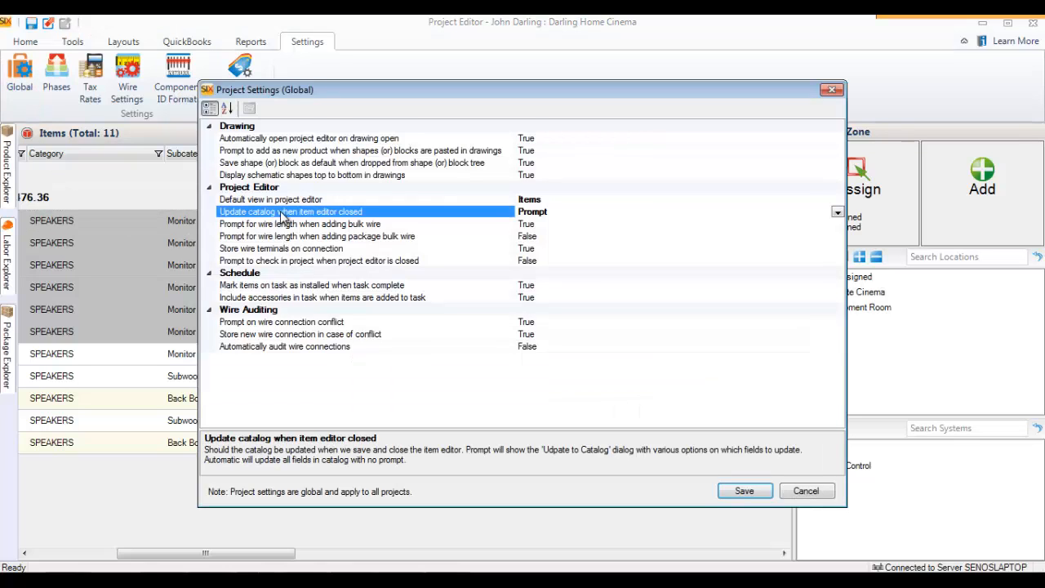
mouse_move(388, 222)
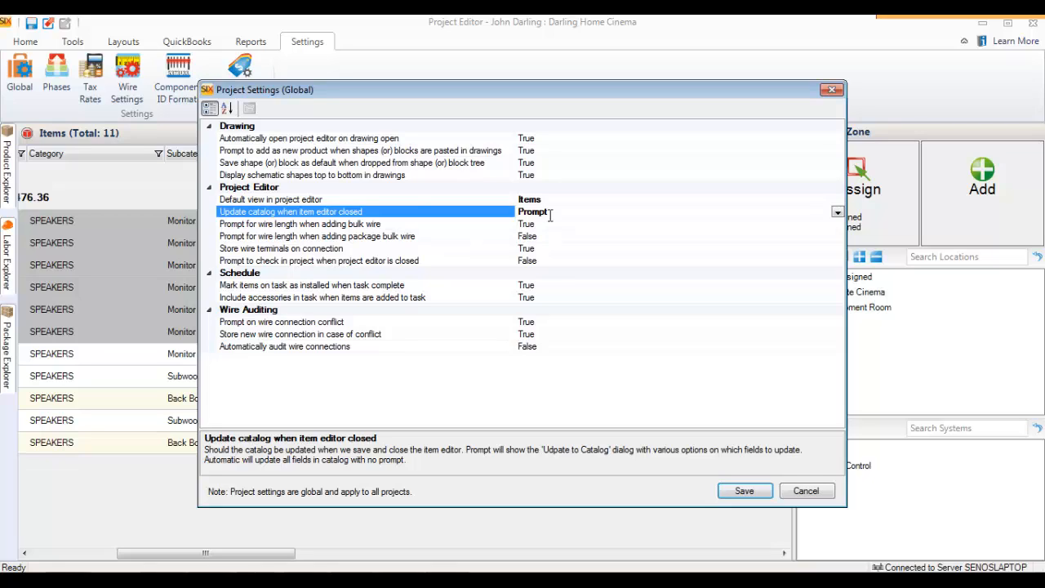
mouse_move(571, 217)
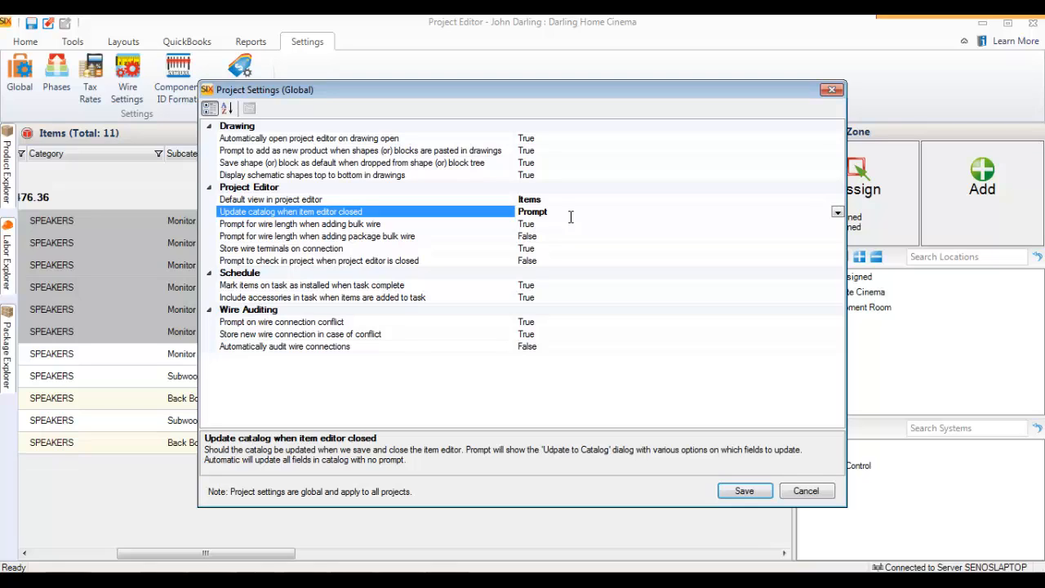
mouse_move(763, 217)
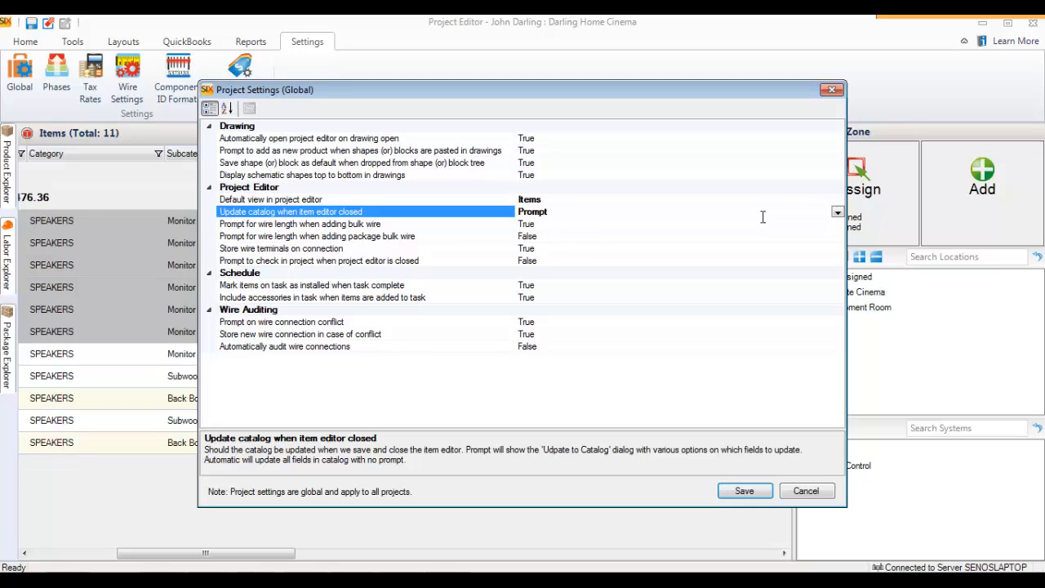
left_click(836, 212)
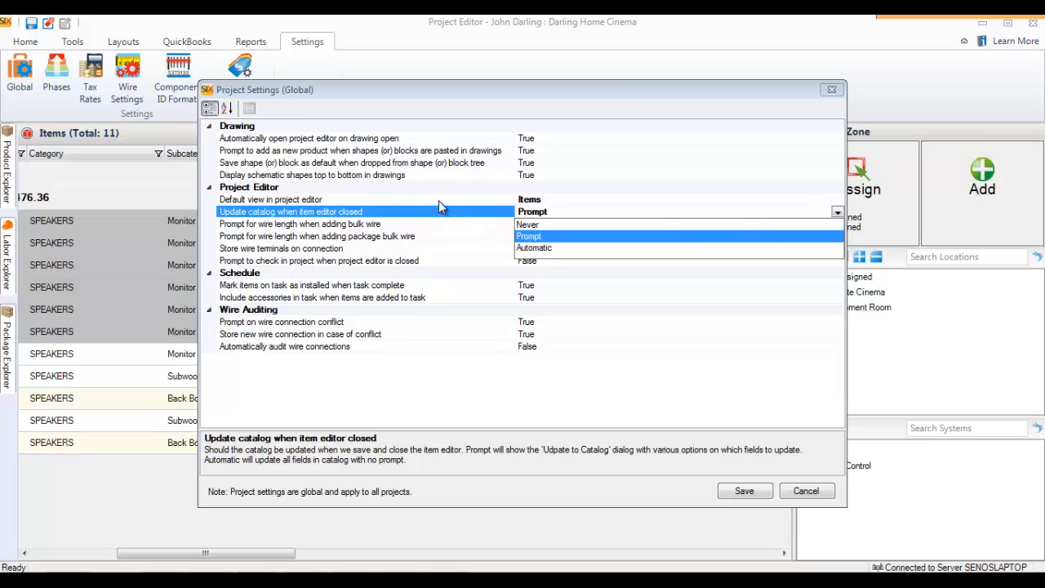
left_click(529, 235)
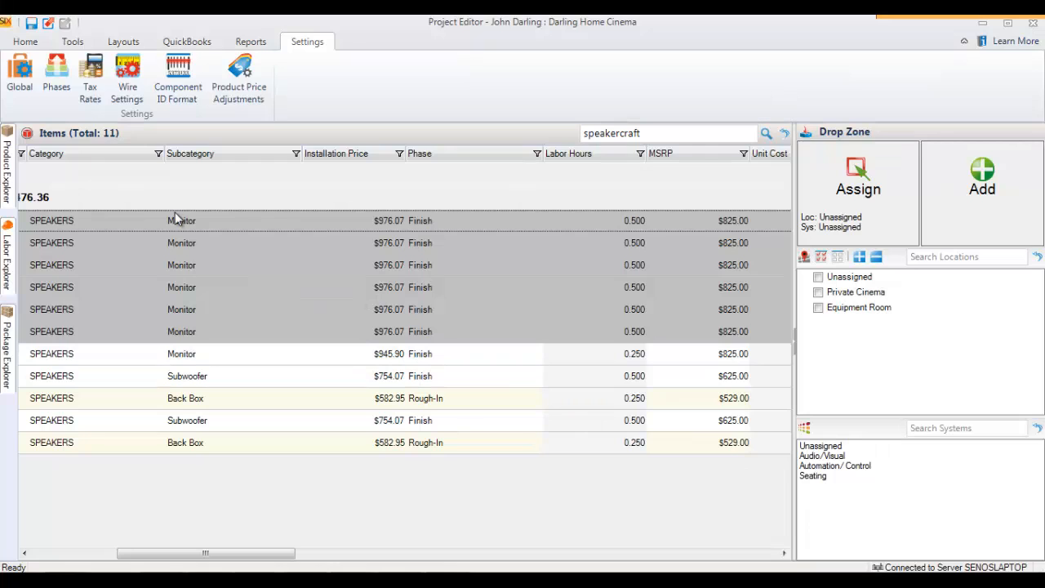
Start Update Products to Catalog for the AIM CINEMA FIVE speakers and show its update options
left_click(72, 41)
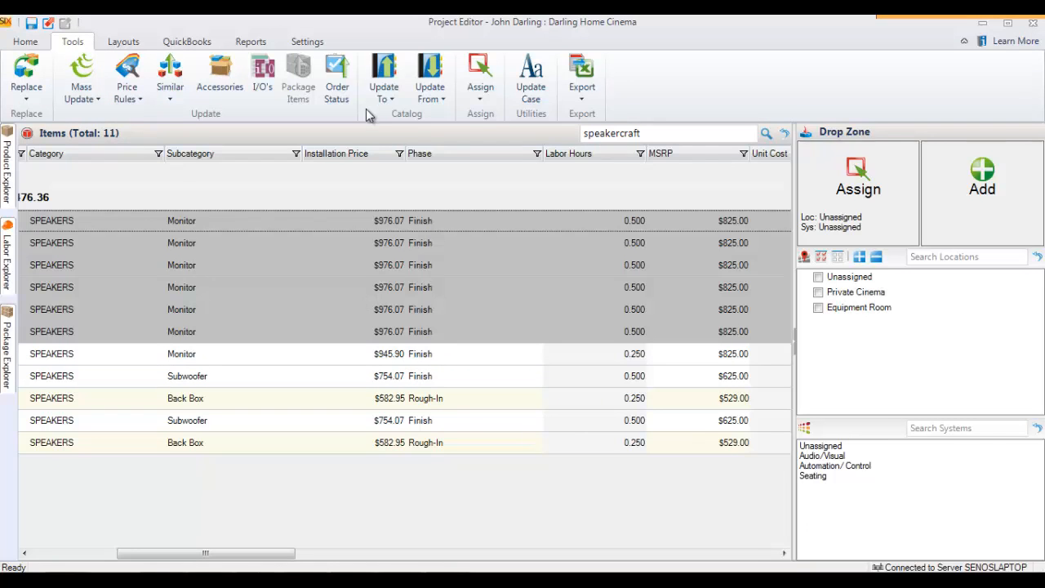
left_click(384, 78)
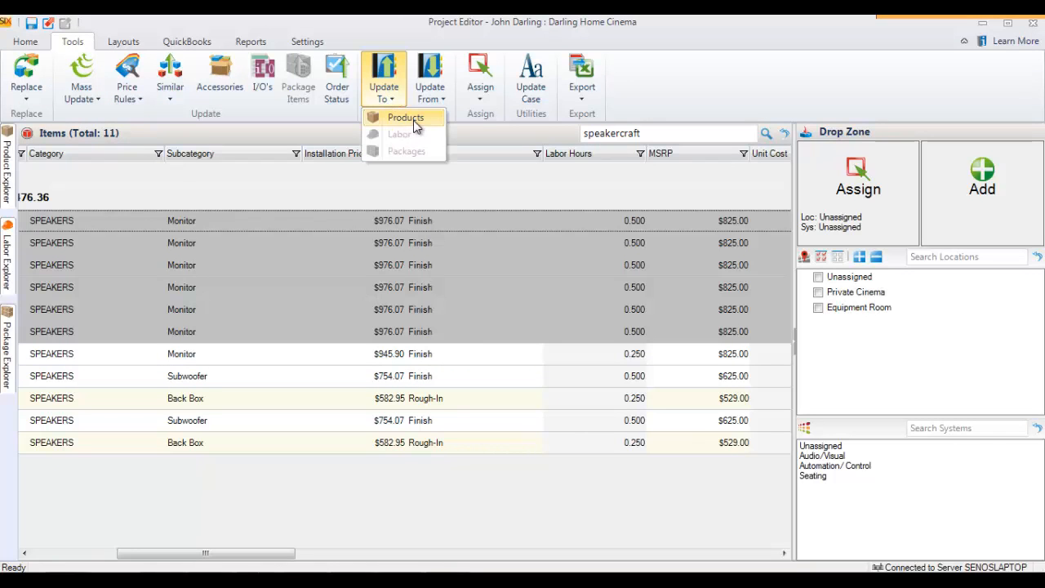
left_click(405, 118)
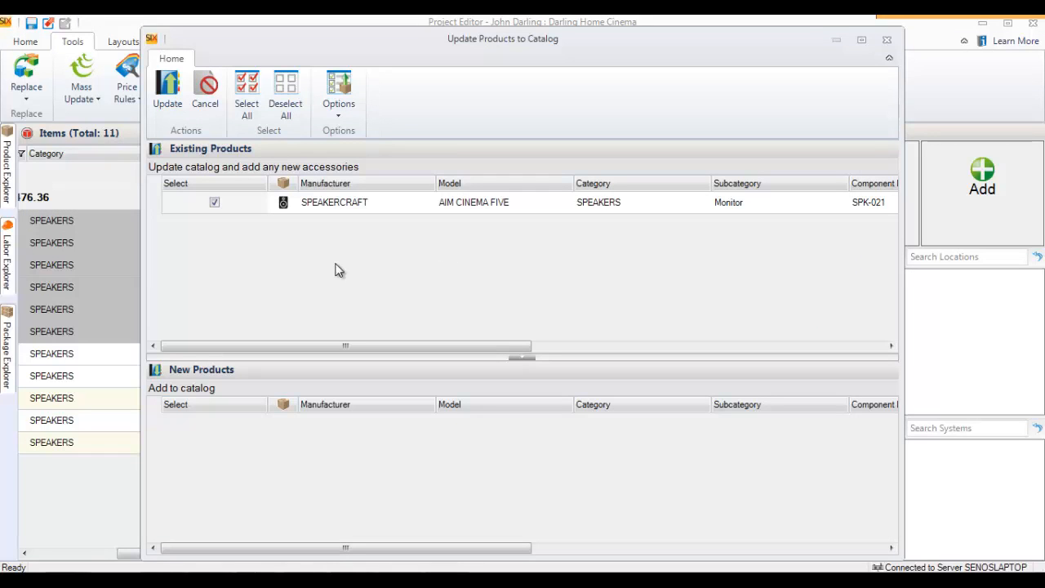
mouse_move(496, 176)
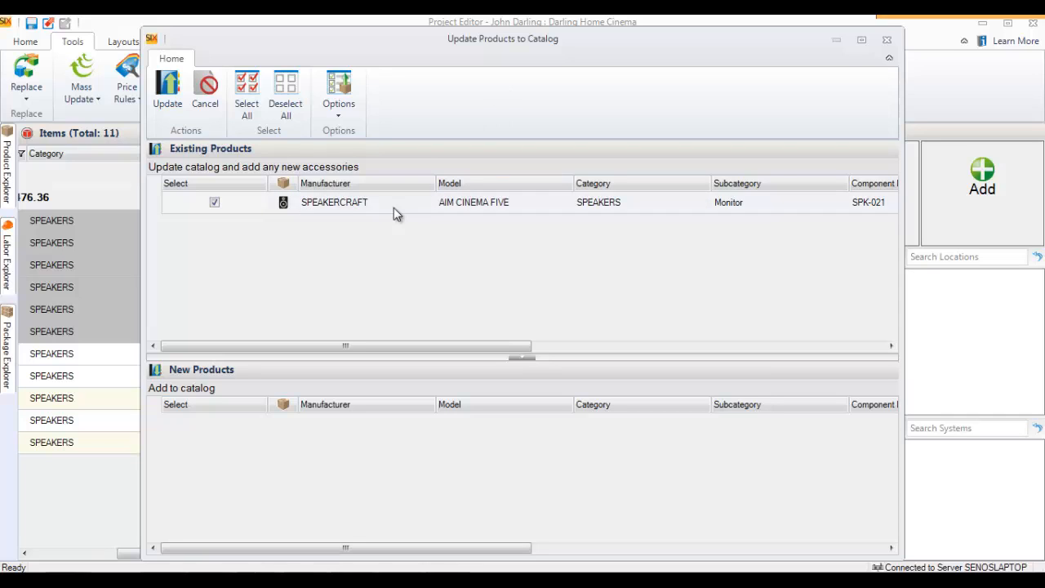
mouse_move(343, 292)
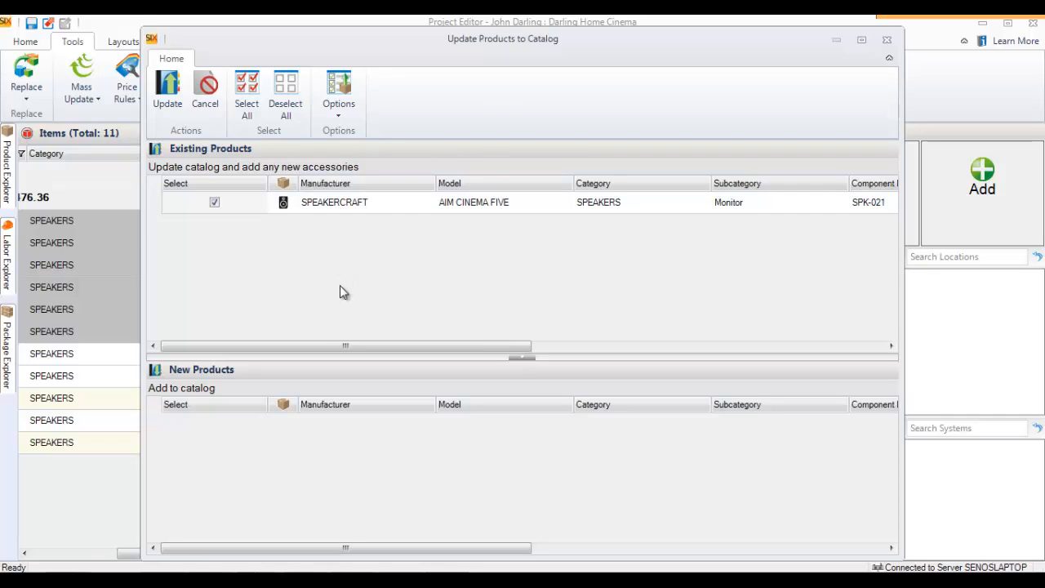
mouse_move(210, 465)
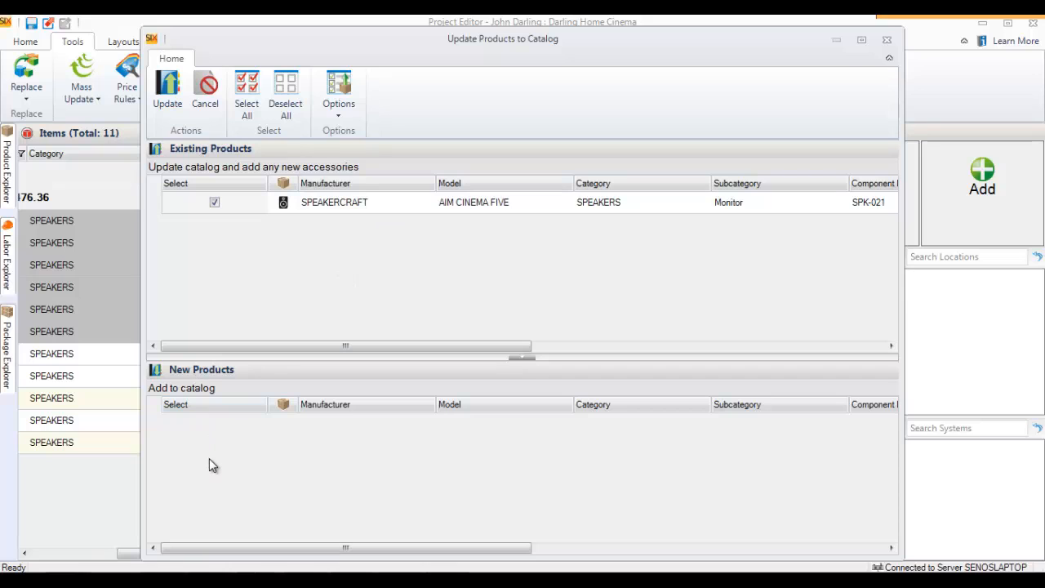
left_click(338, 90)
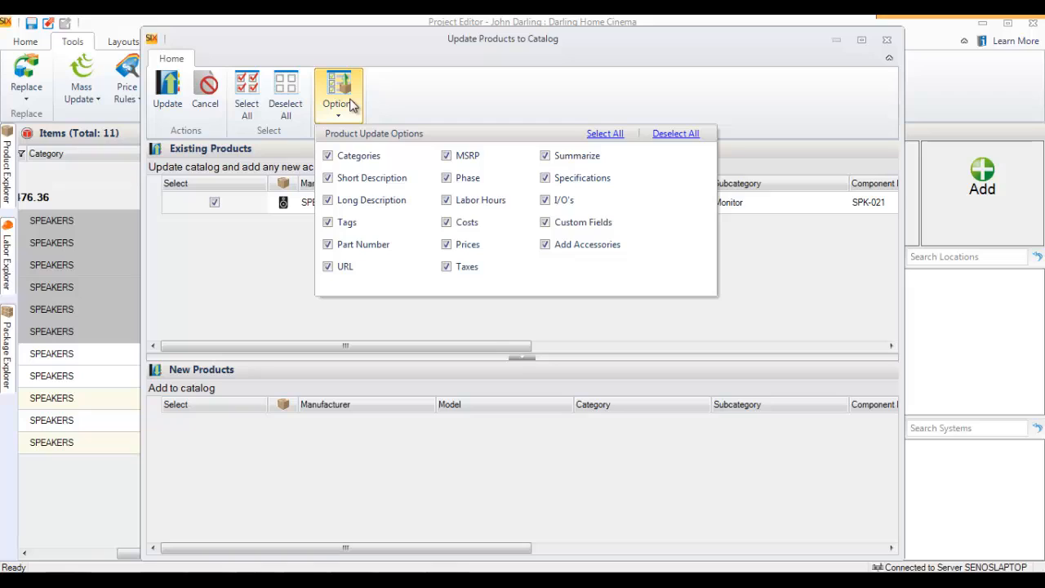
mouse_move(349, 115)
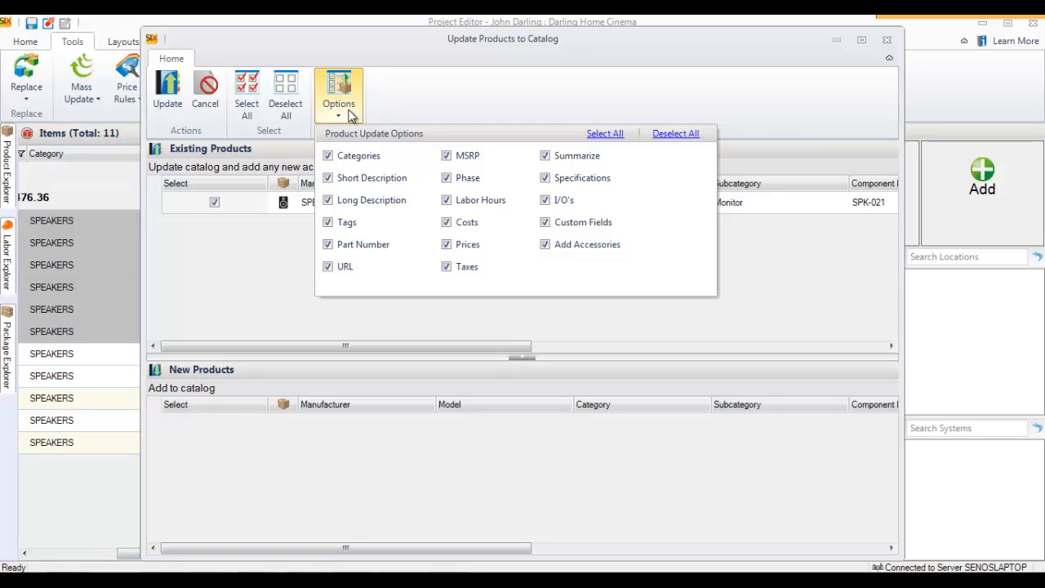
mouse_move(669, 139)
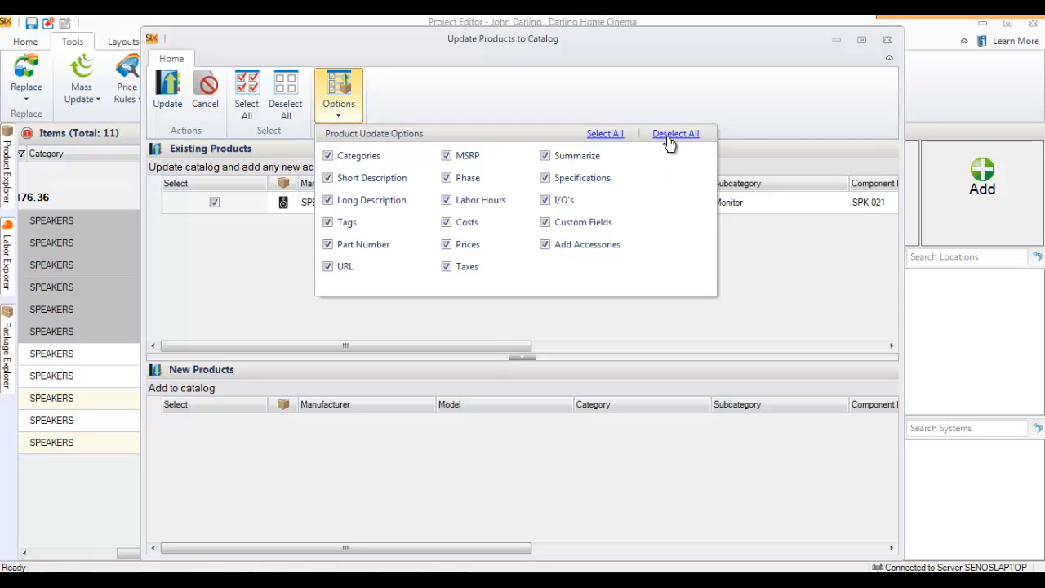
Push only the Labor Hours value of the monitor speakers to the catalog
left_click(676, 134)
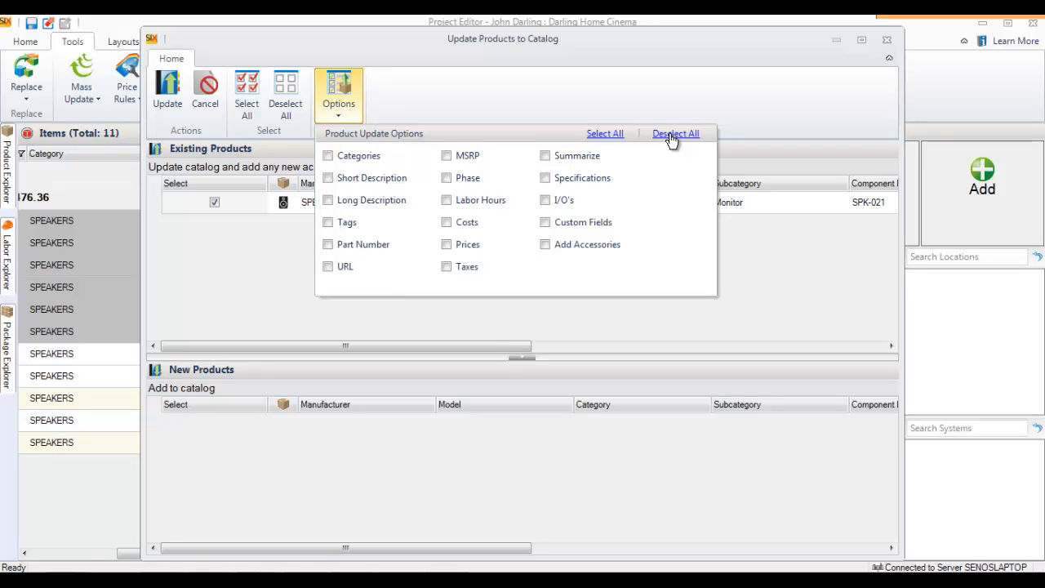
left_click(447, 200)
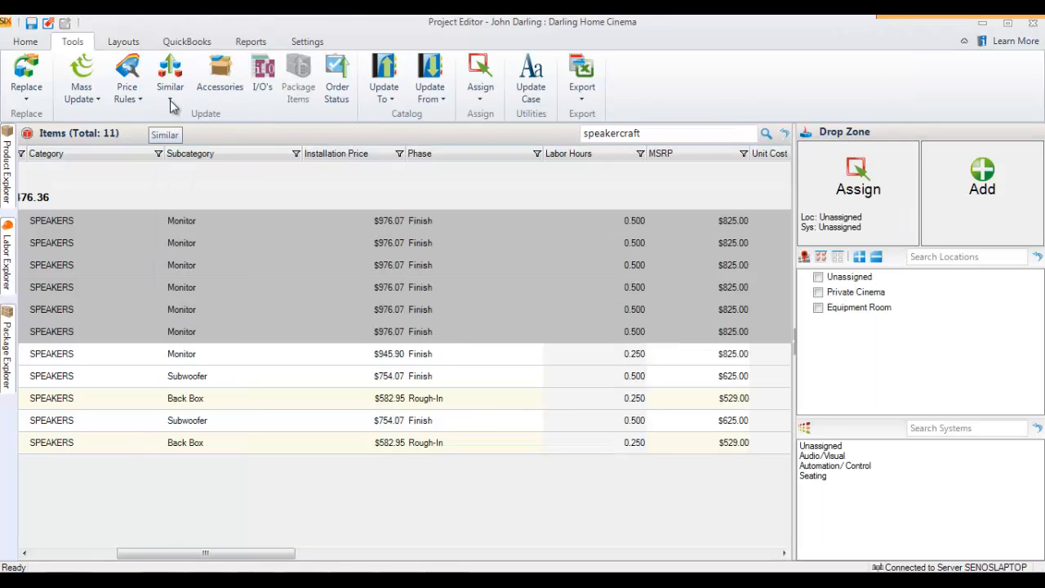
mouse_move(487, 361)
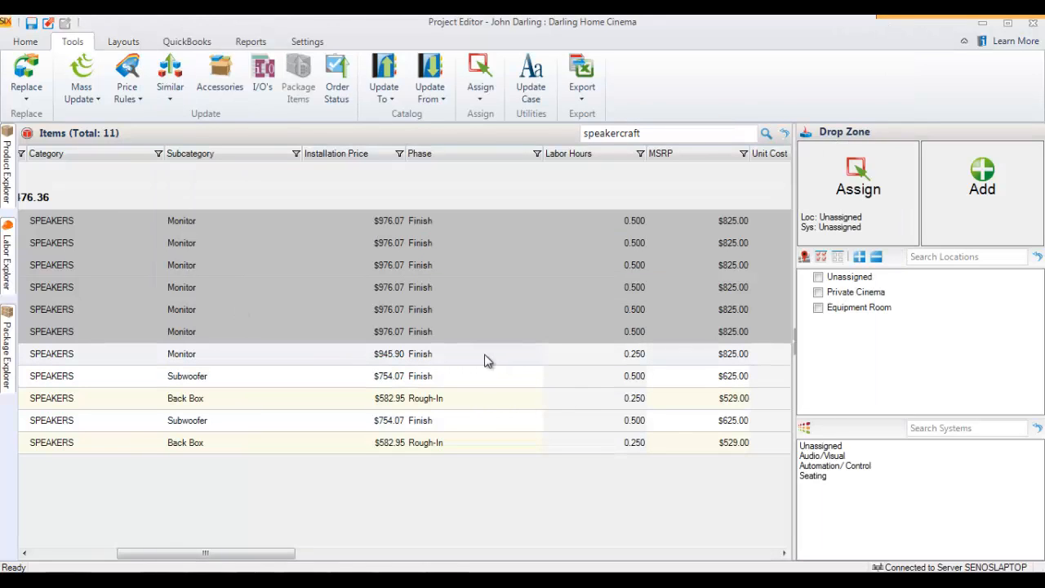
mouse_move(558, 268)
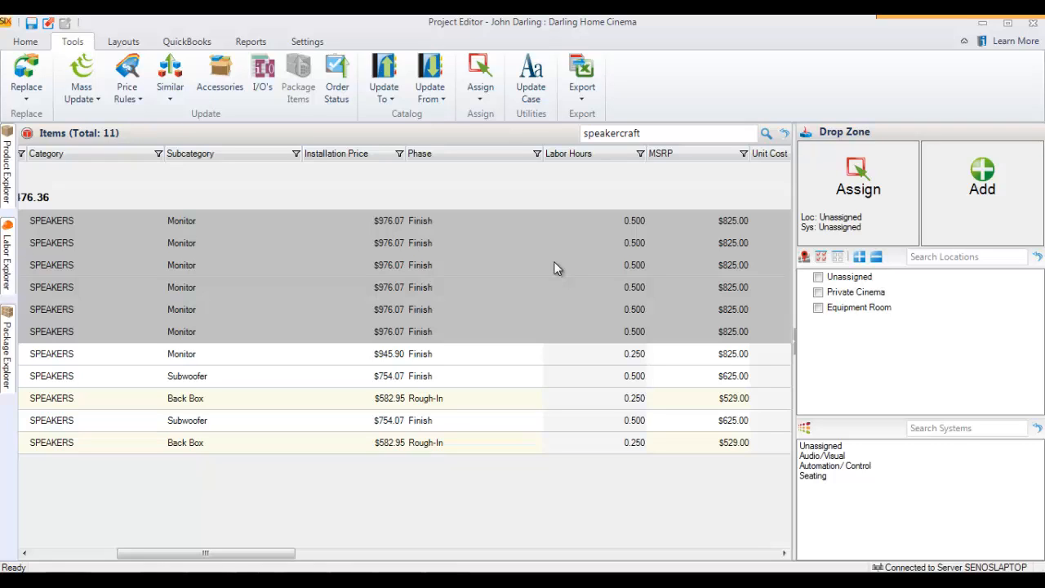
mouse_move(432, 112)
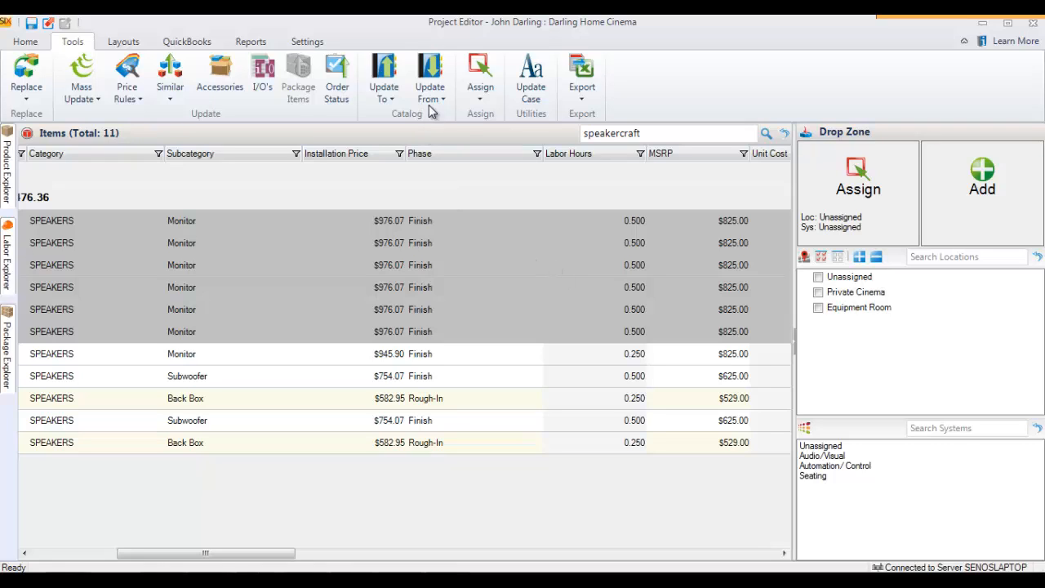
mouse_move(433, 248)
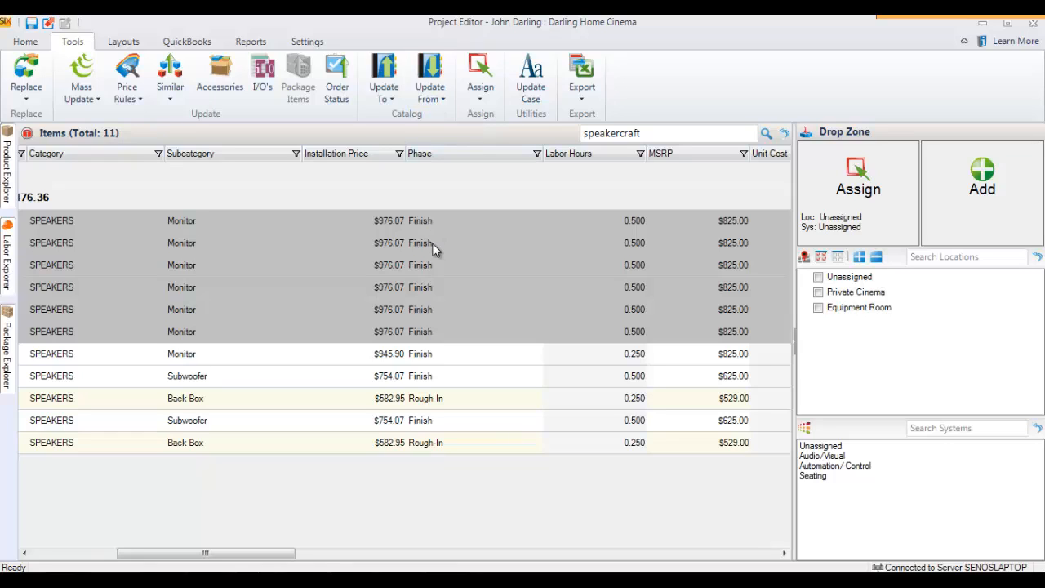
mouse_move(405, 243)
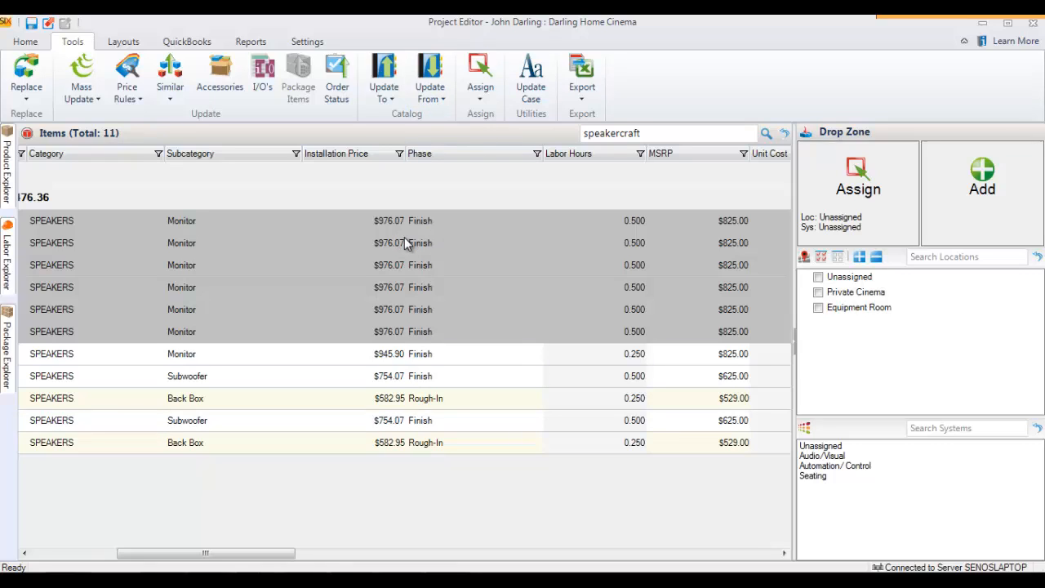
mouse_move(431, 308)
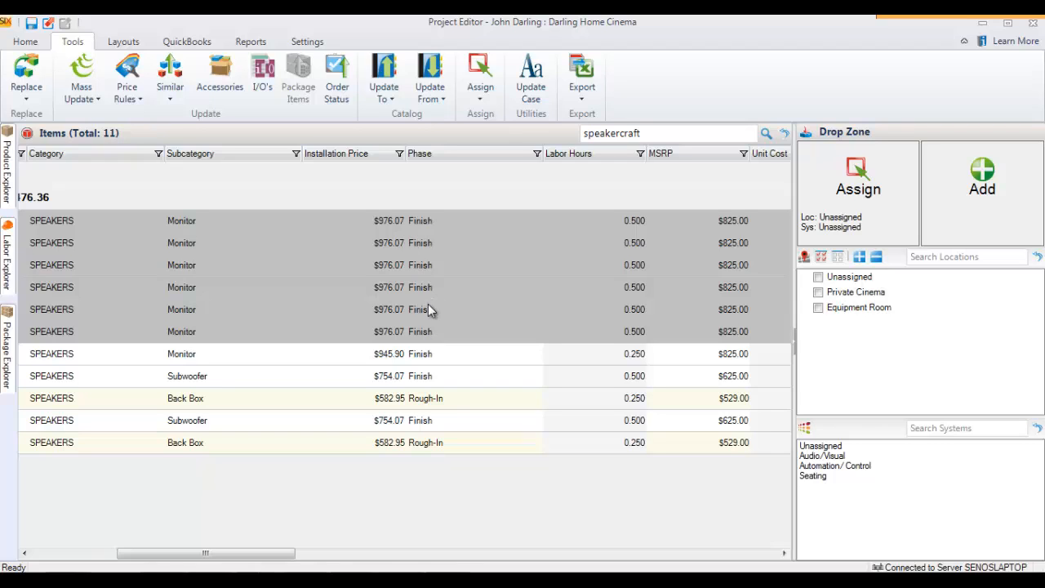
mouse_move(558, 271)
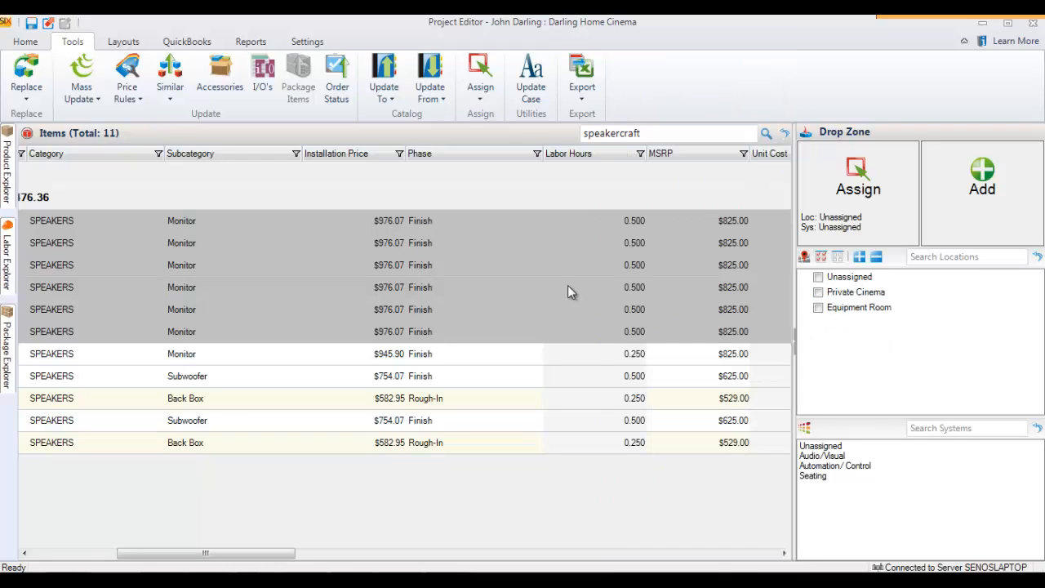
Mass-update the six speakers' labor hours back to 0, dropping price to $915.75
left_click(81, 78)
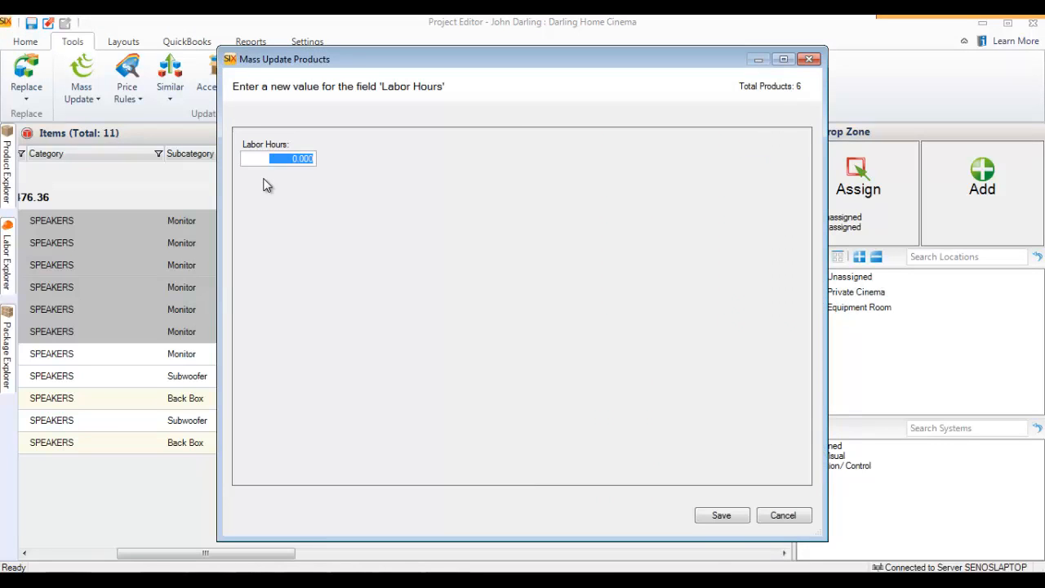
left_click(722, 516)
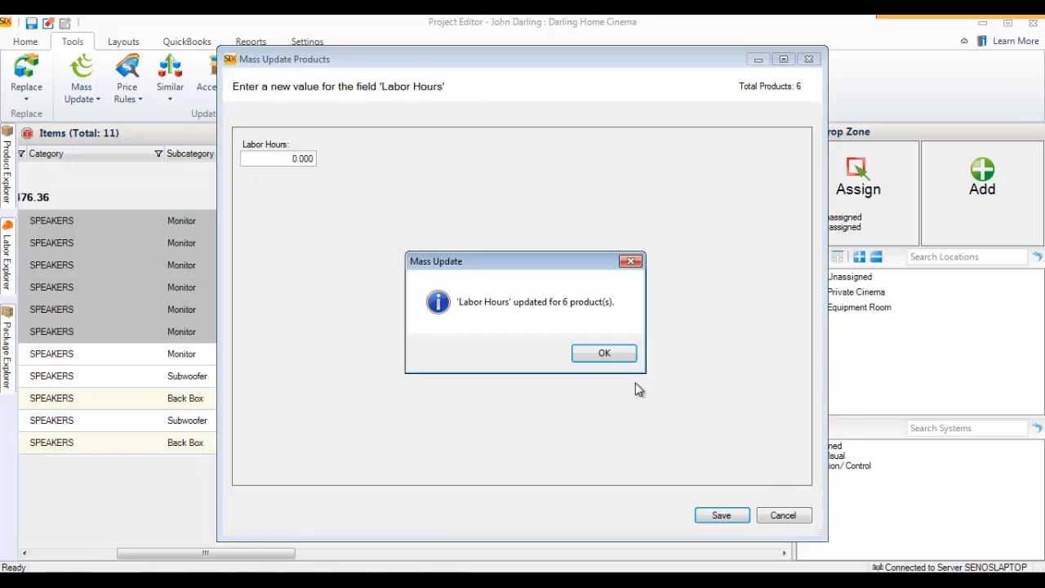
left_click(604, 353)
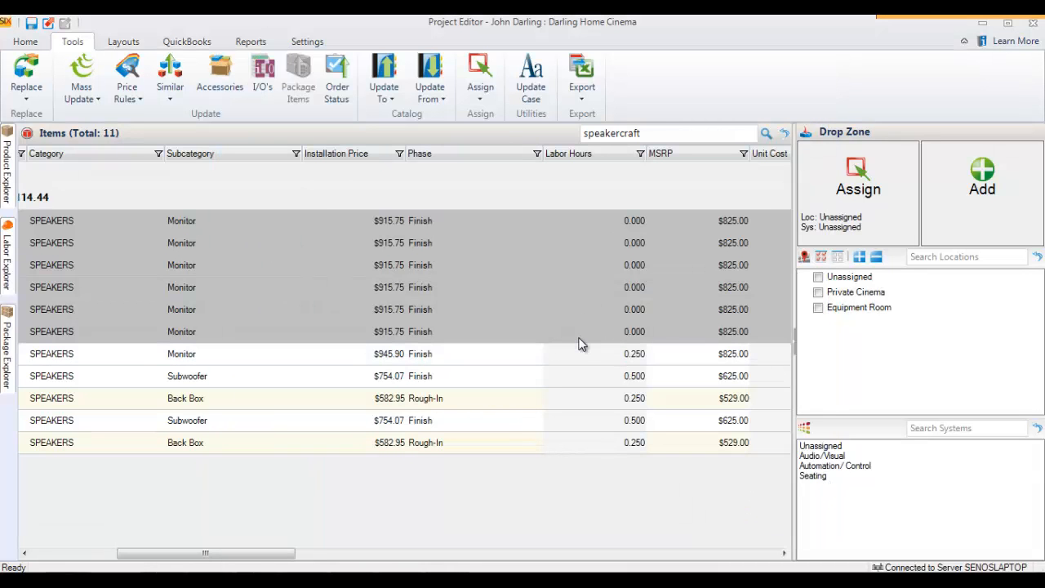
Start pulling product data for the speakers back from the catalog
left_click(430, 78)
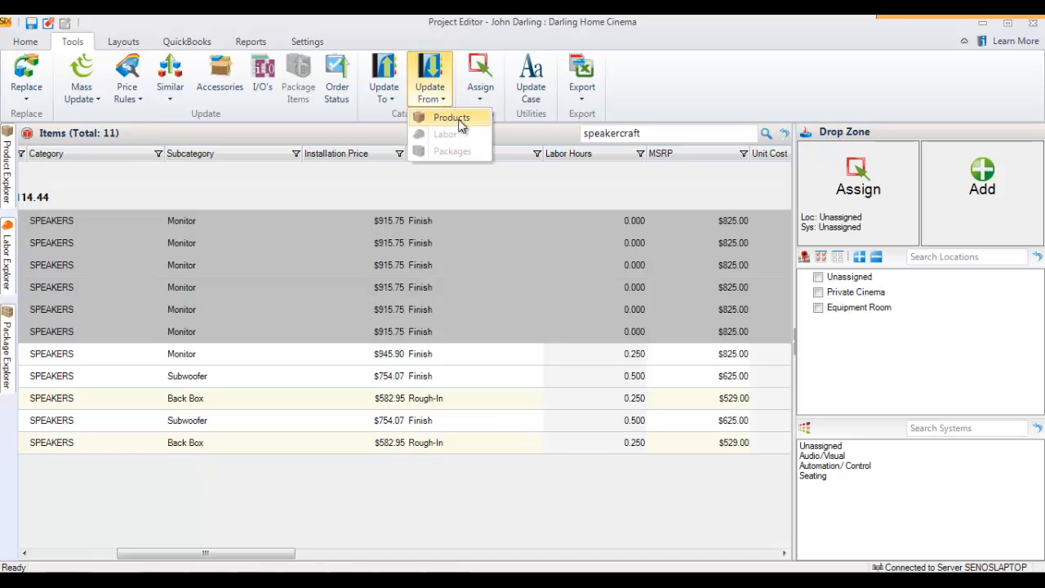
left_click(450, 118)
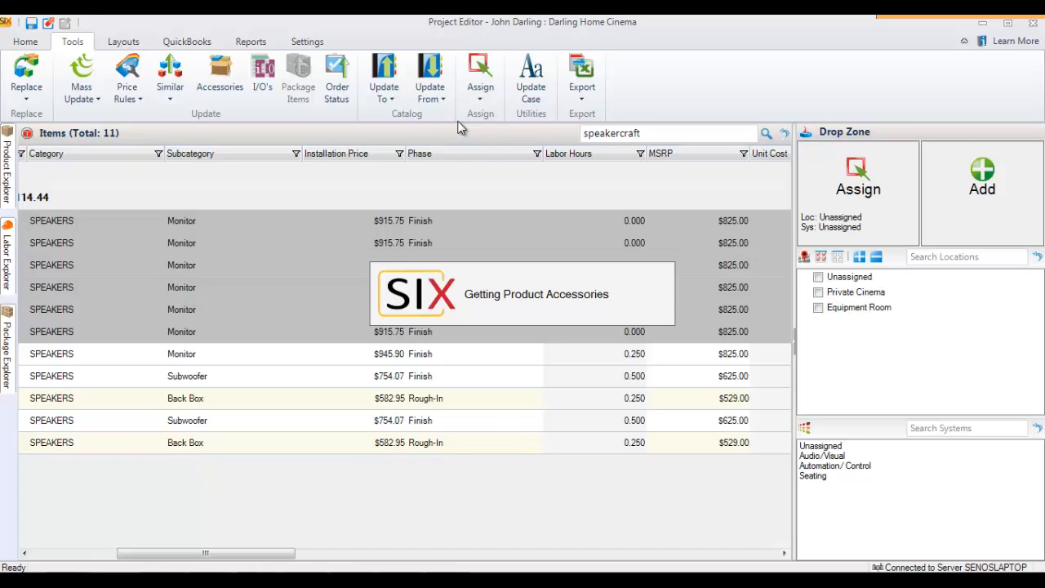
Load the Update Products from Catalog window listing the six AIM CINEMA FIVE speakers
left_click(430, 79)
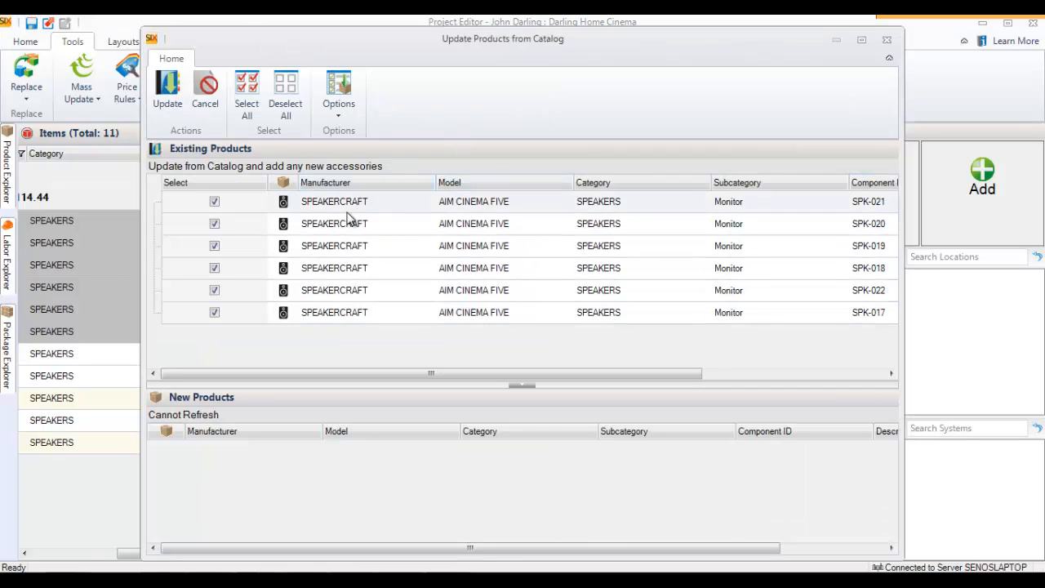
mouse_move(400, 205)
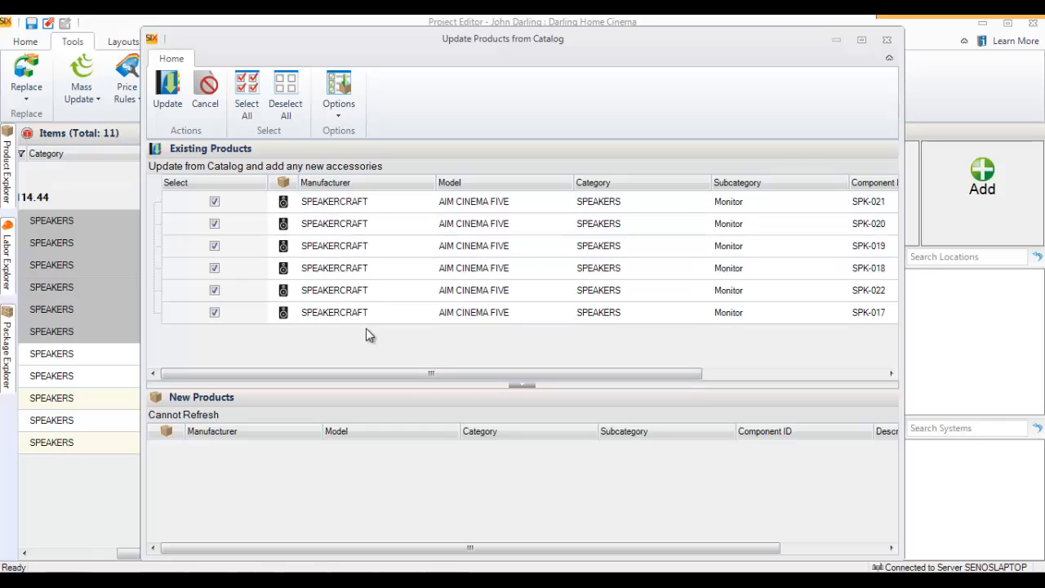
mouse_move(880, 351)
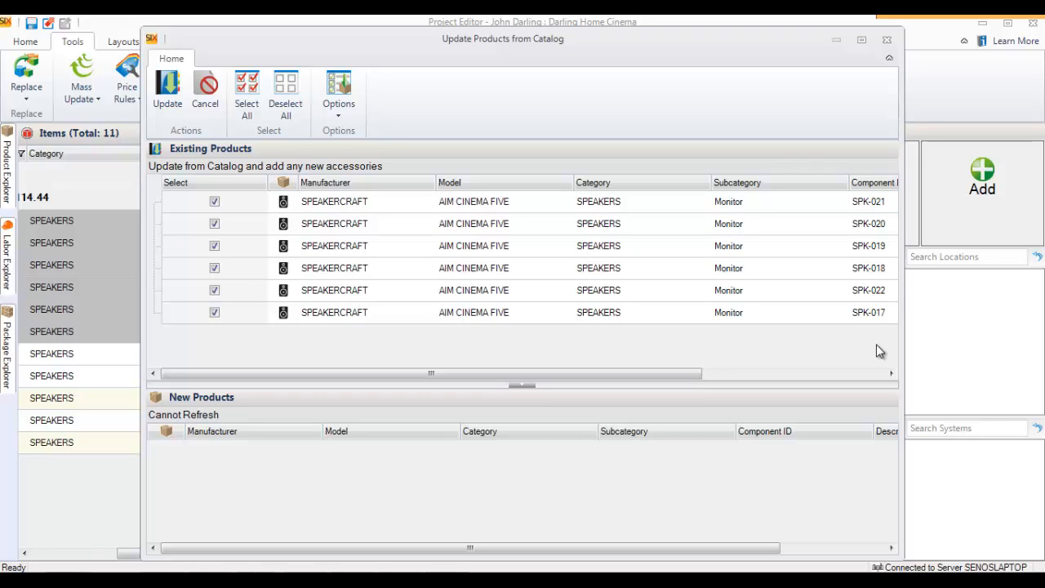
mouse_move(338, 93)
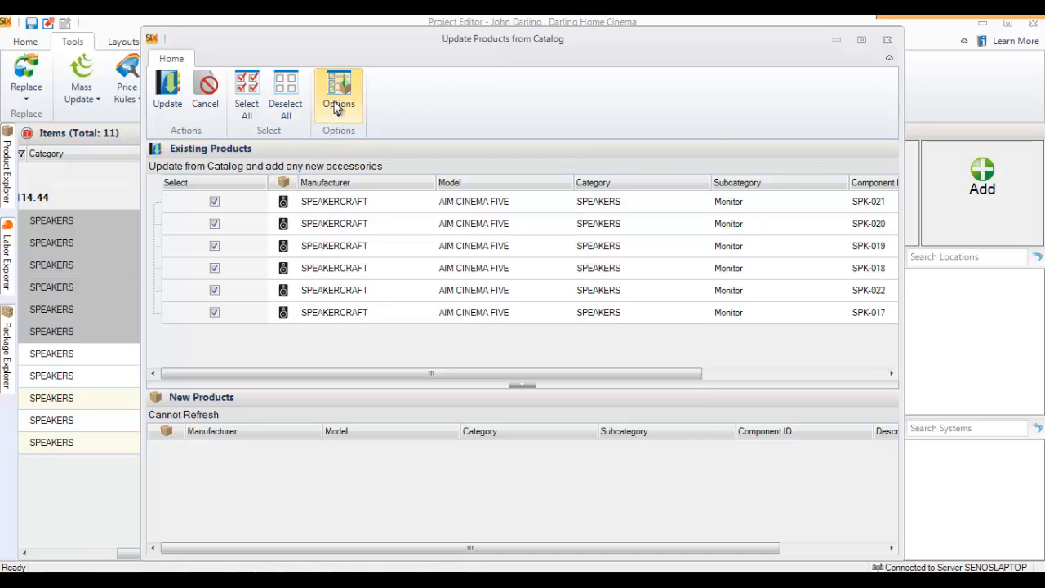
Limit the update-from-catalog options to Labor Hours only for the six speakers
left_click(338, 93)
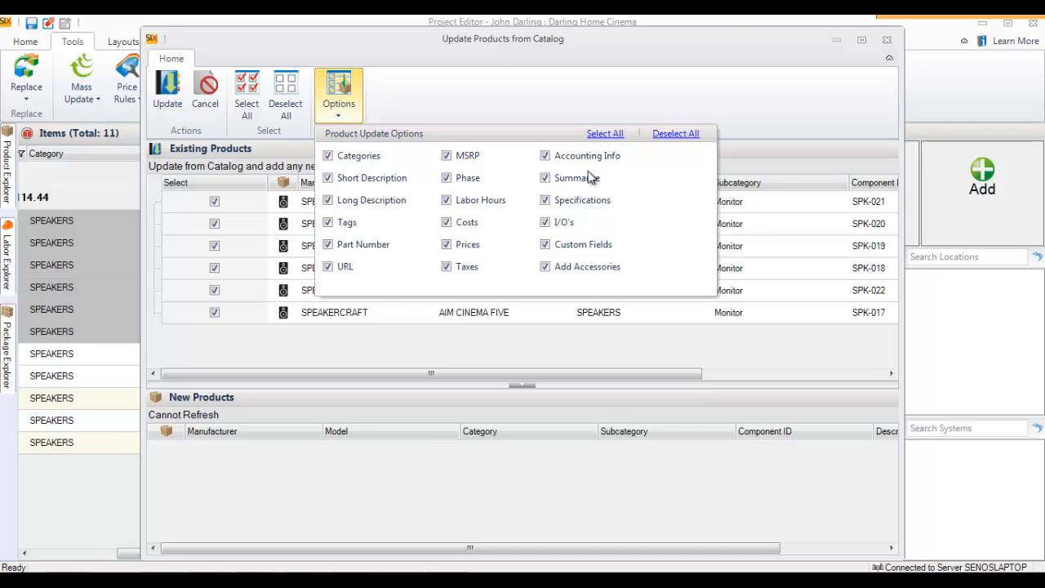
left_click(676, 134)
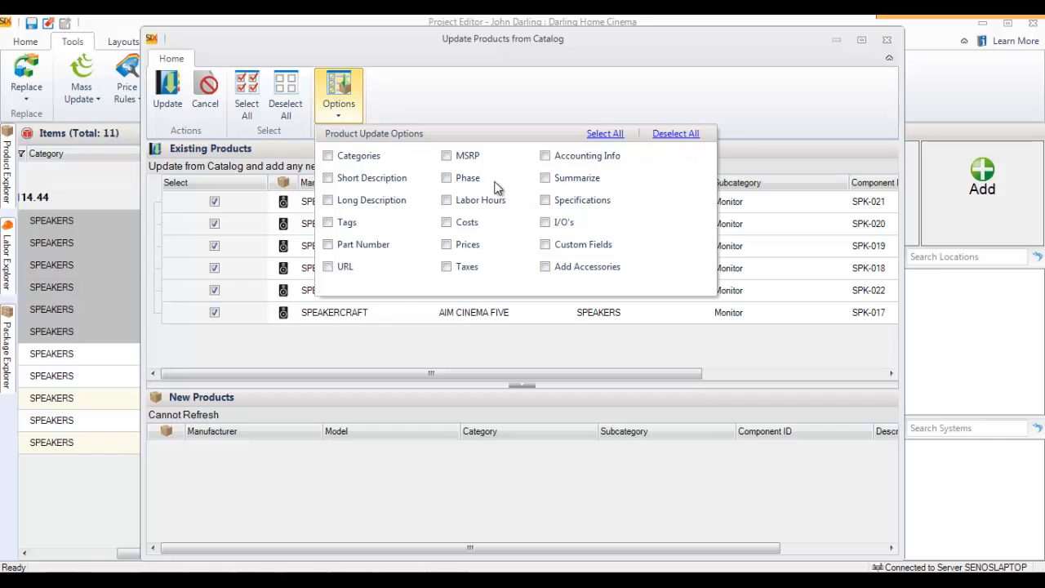
left_click(447, 200)
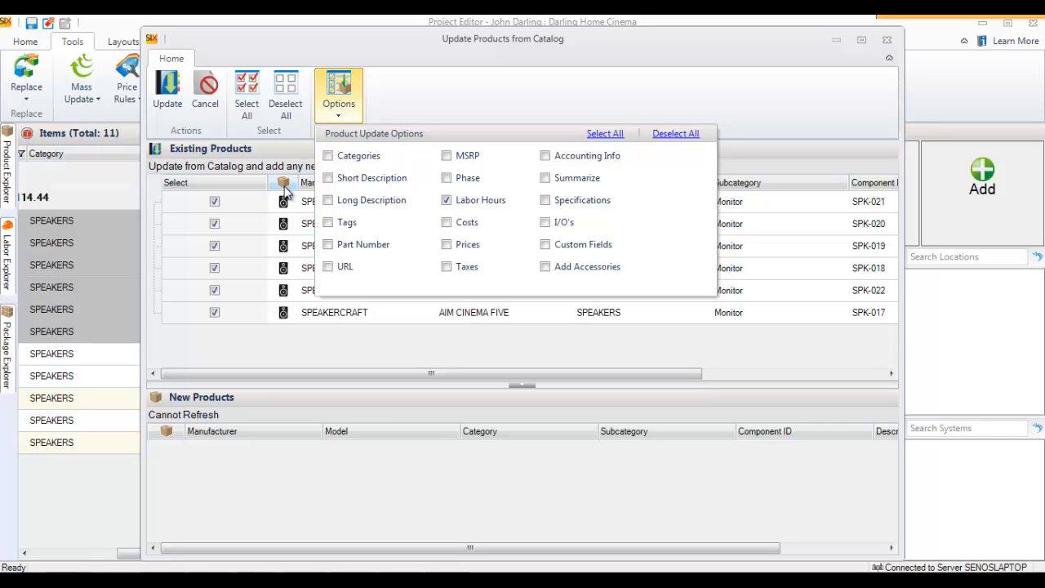